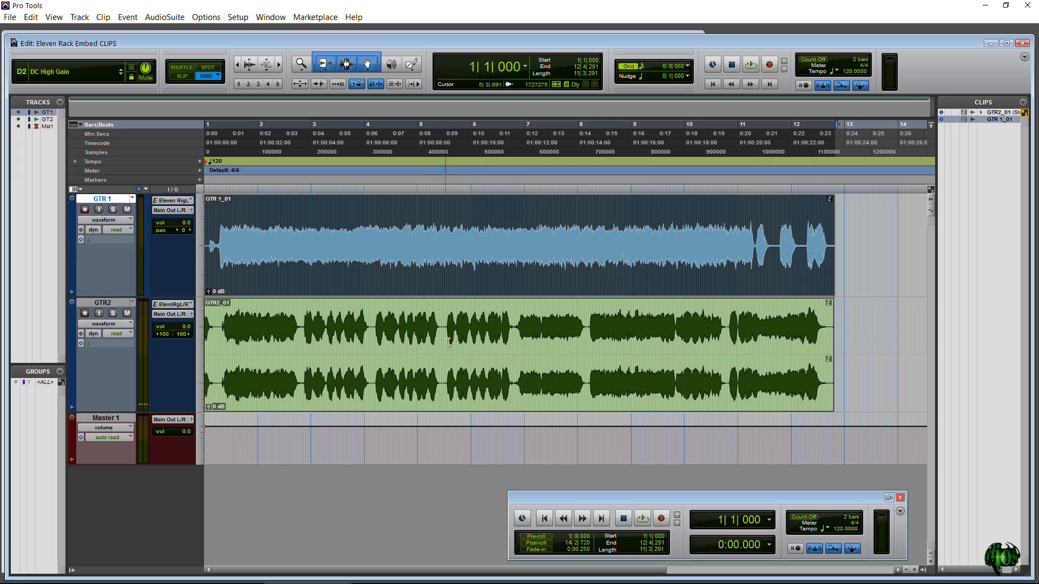
Step: Load the guitar rig settings embedded in the GTR2_01 clip onto its track via Load Guitar Rig Settings
right_click(437, 270)
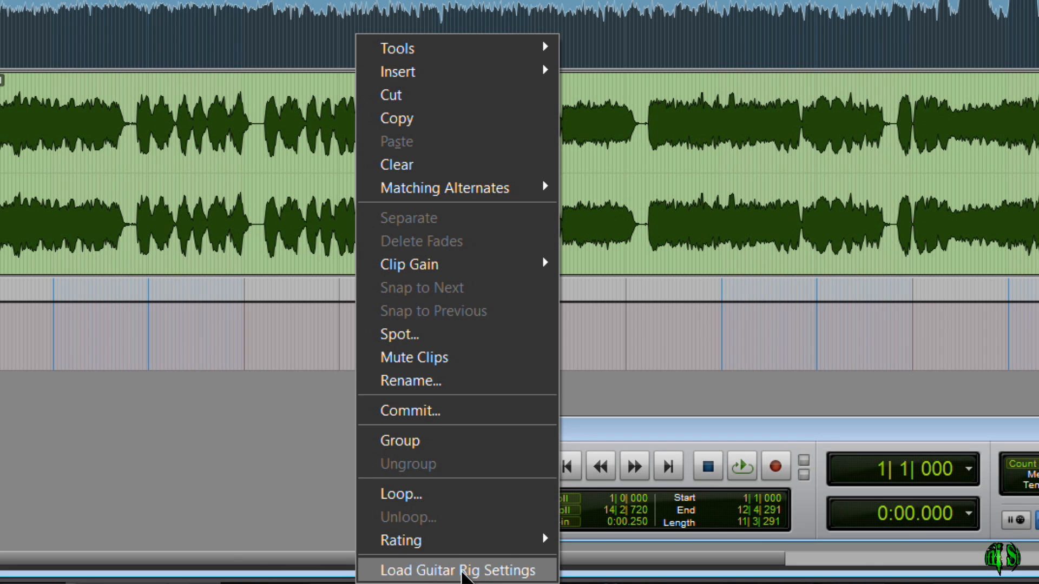
left_click(451, 570)
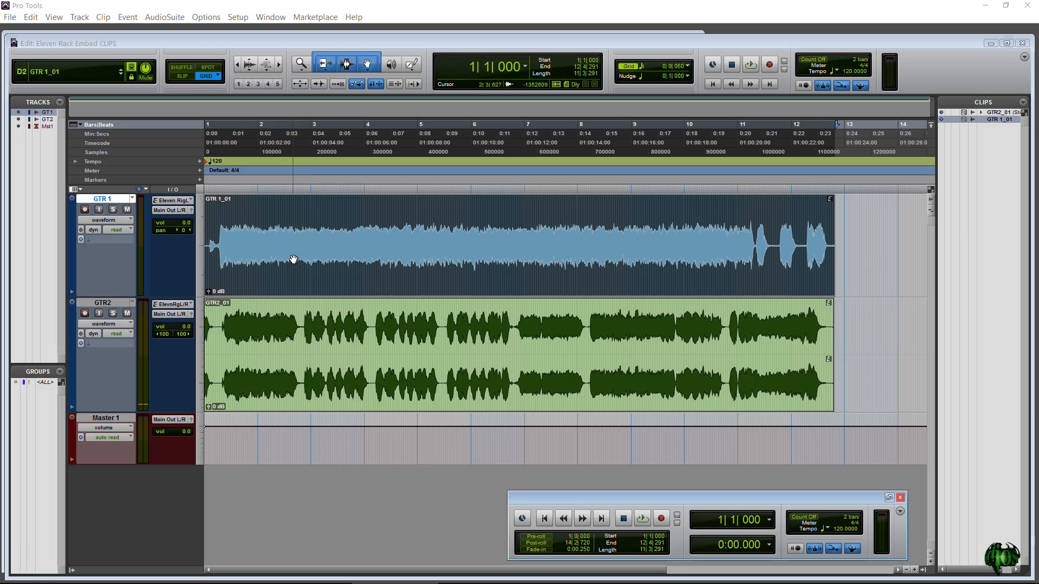
Step: Bring up the GTR 1_01 clip's context menu to recall its embedded rig settings
right_click(293, 260)
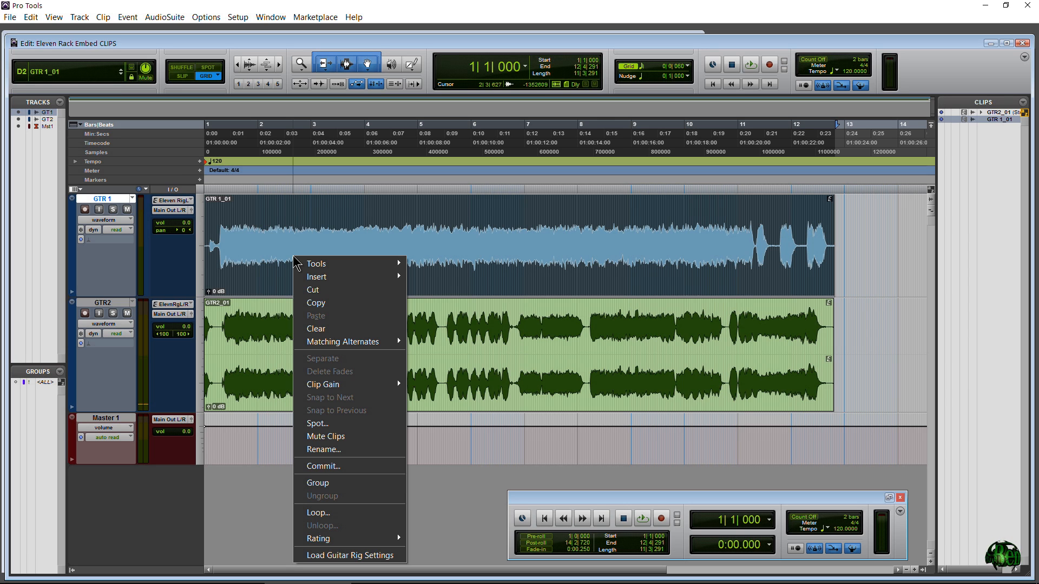
mouse_move(342, 528)
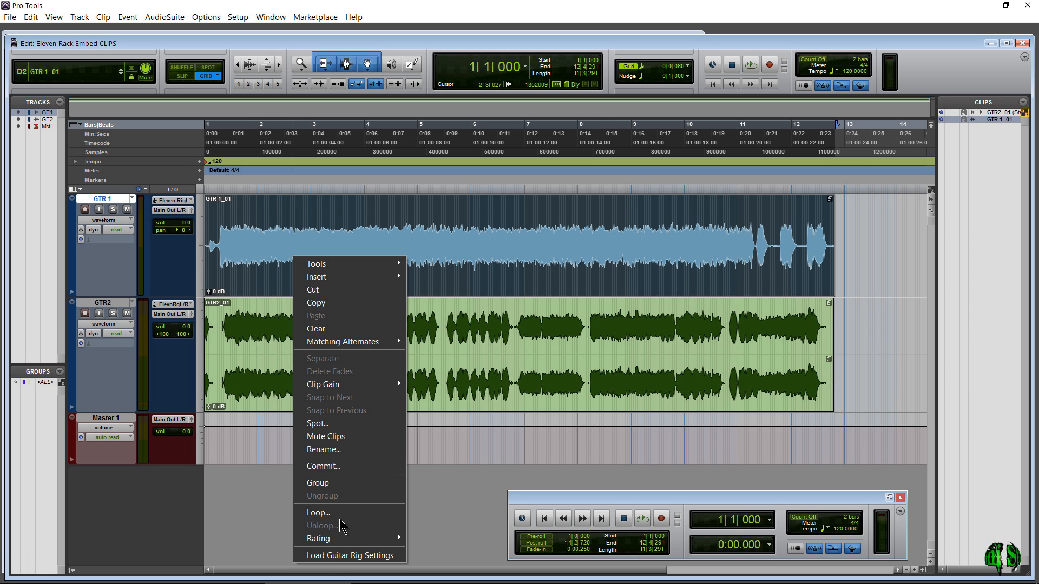